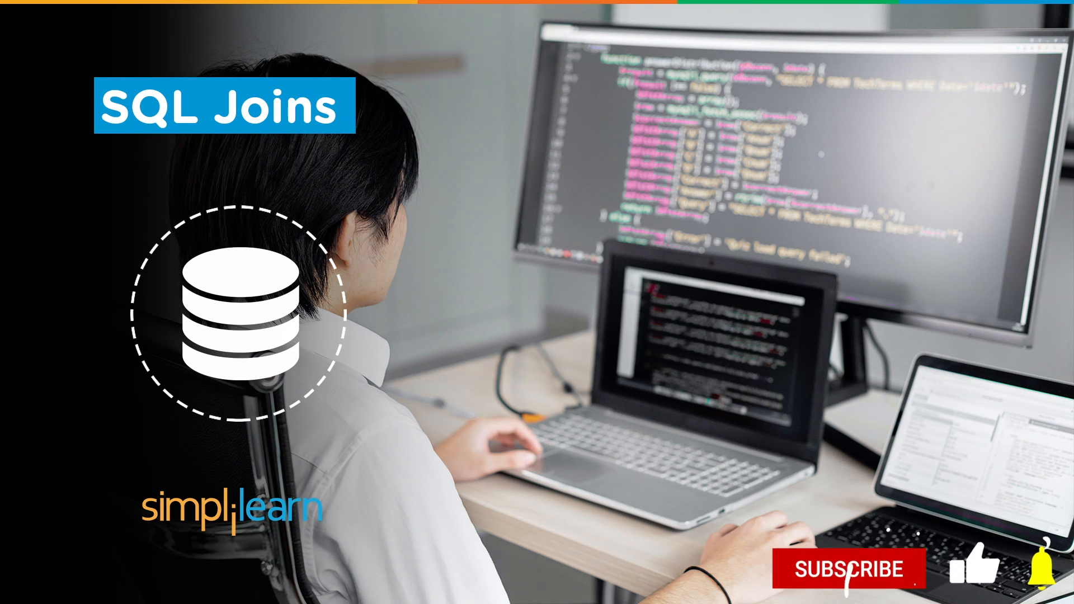
Advance the slideshow from the SQL INNER JOIN slide to the Conclusion slide comparing all four joins
{"action": "left_click", "coordinate": [850, 569]}
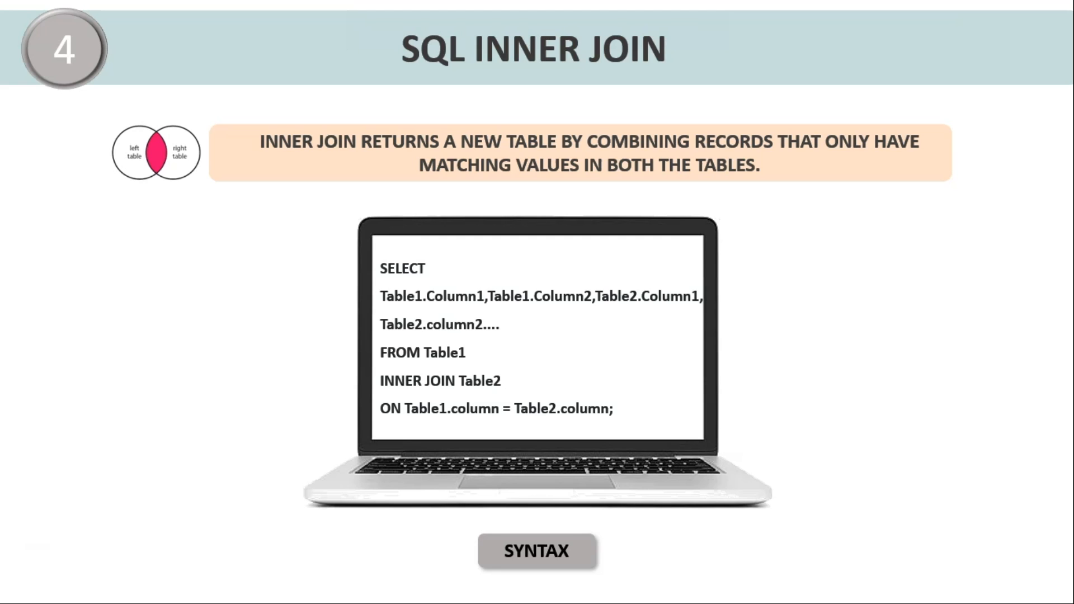
{"action": "mouse_move", "coordinate": [73, 573]}
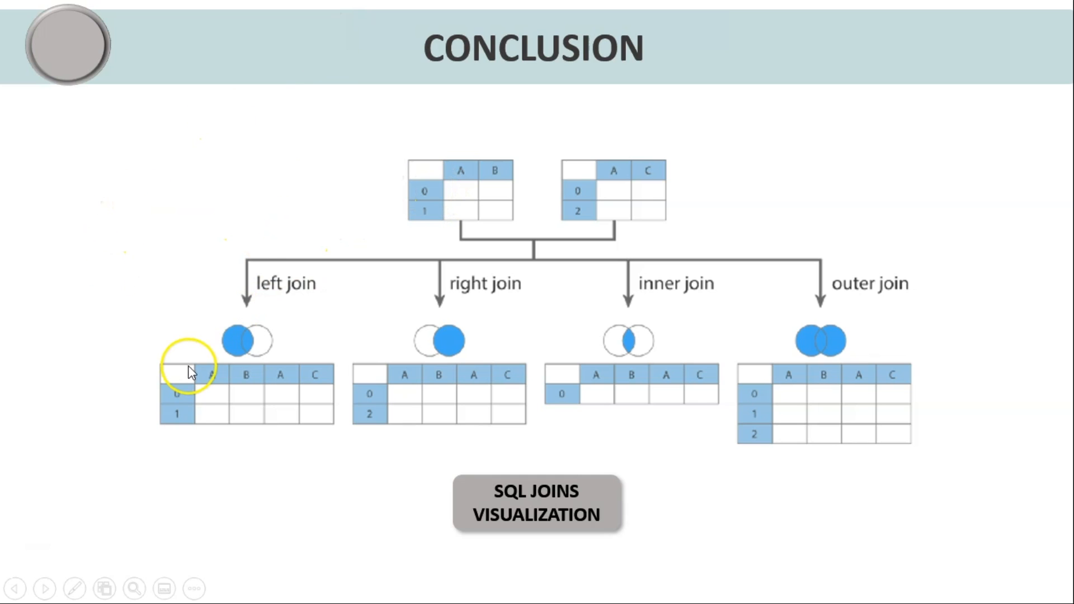
{"action": "mouse_move", "coordinate": [170, 515]}
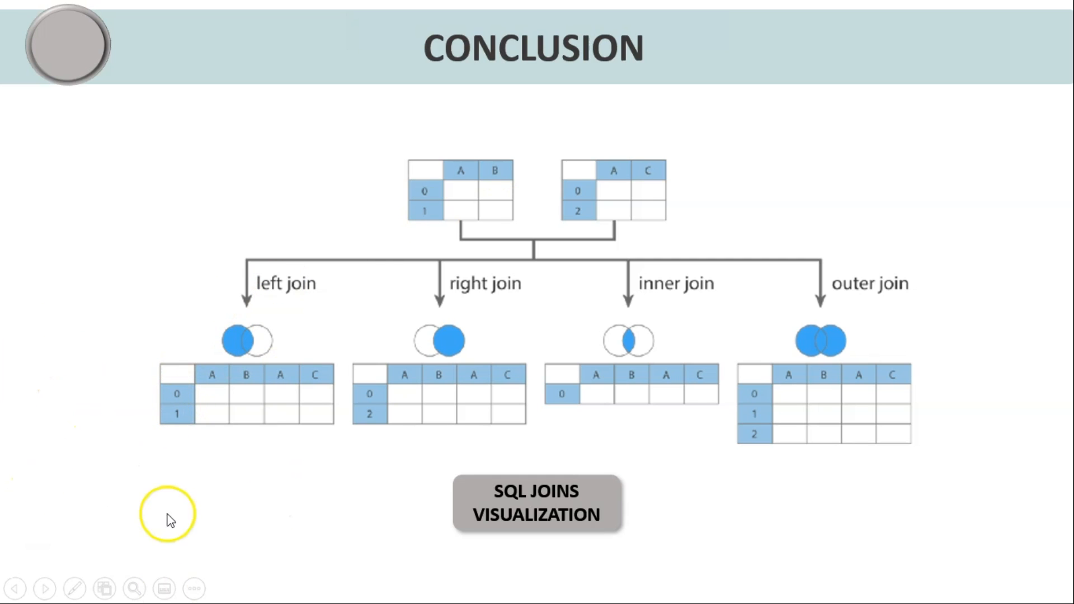
{"action": "mouse_move", "coordinate": [490, 307]}
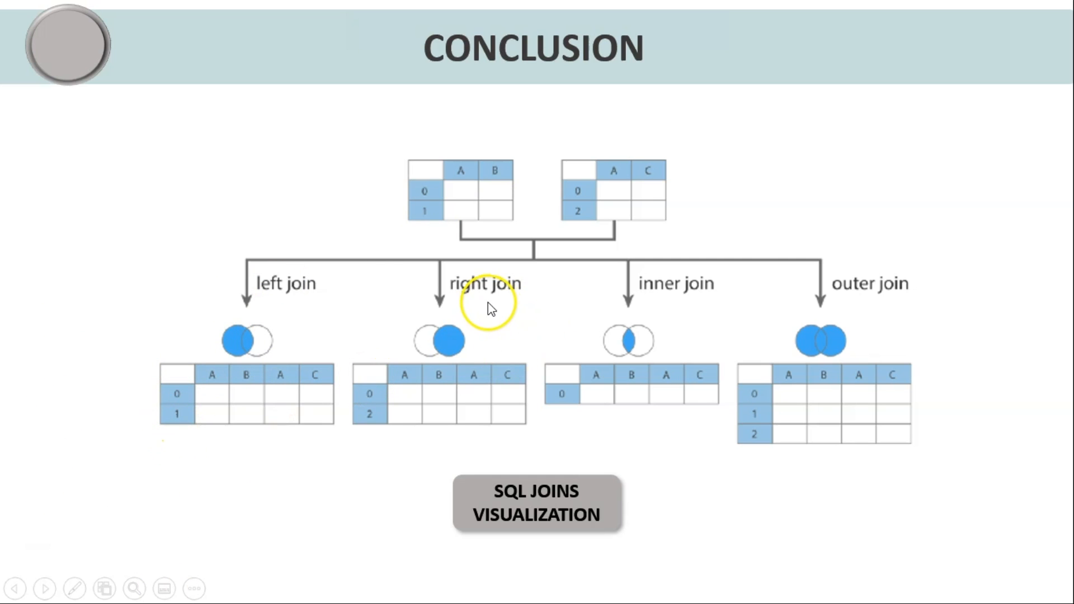
{"action": "mouse_move", "coordinate": [278, 500]}
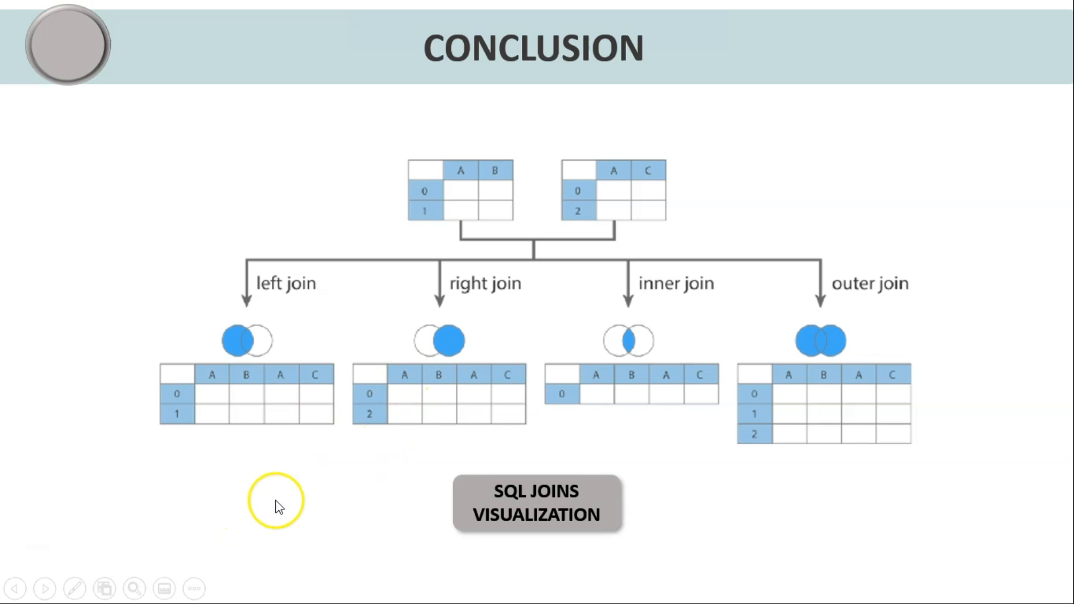
{"action": "mouse_move", "coordinate": [619, 369]}
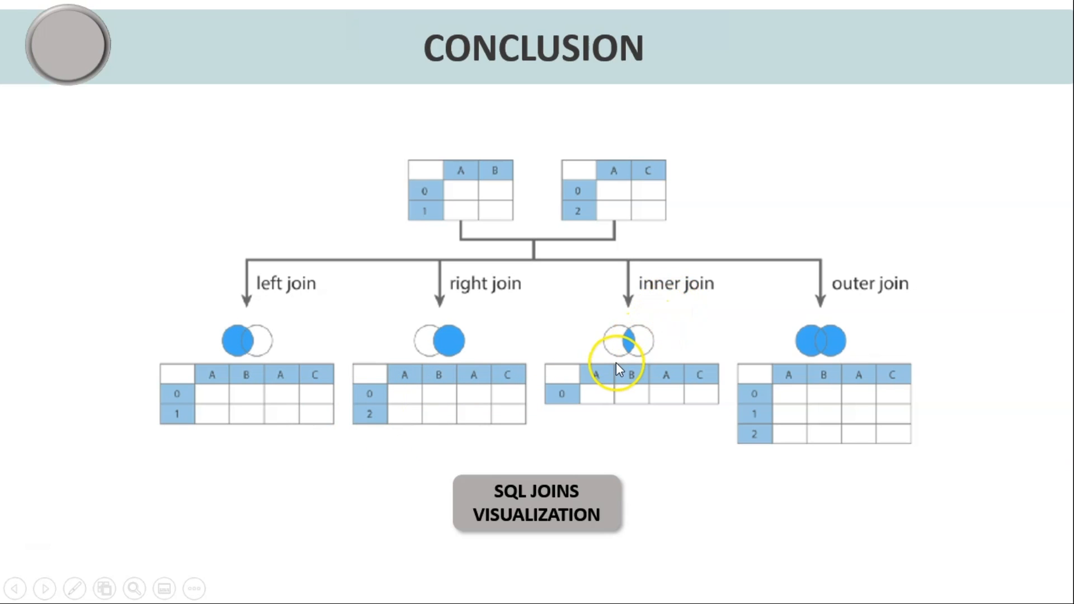
{"action": "mouse_move", "coordinate": [579, 202]}
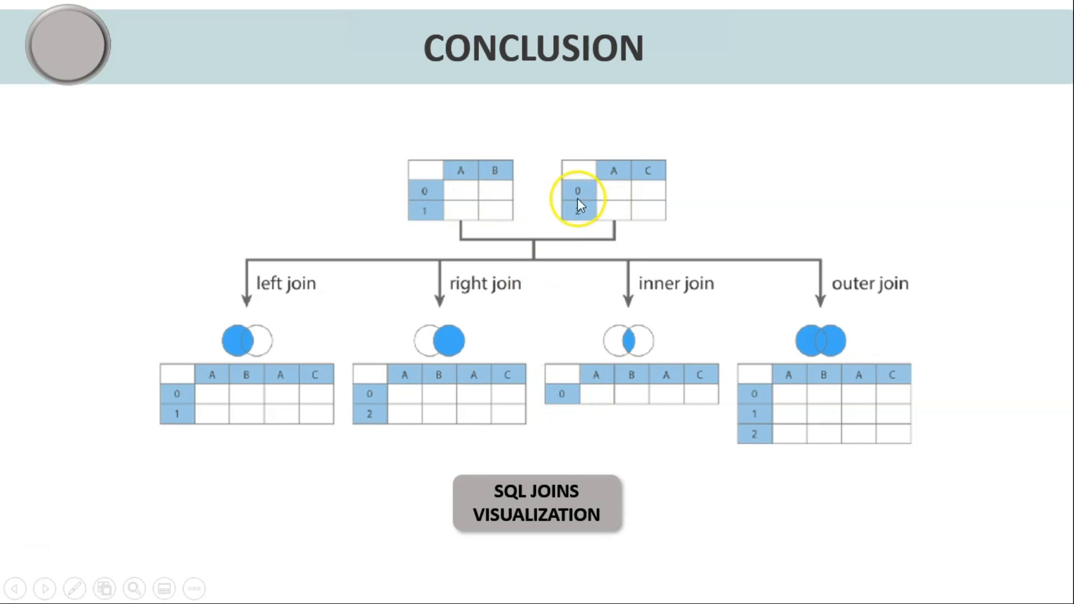
{"action": "mouse_move", "coordinate": [562, 394]}
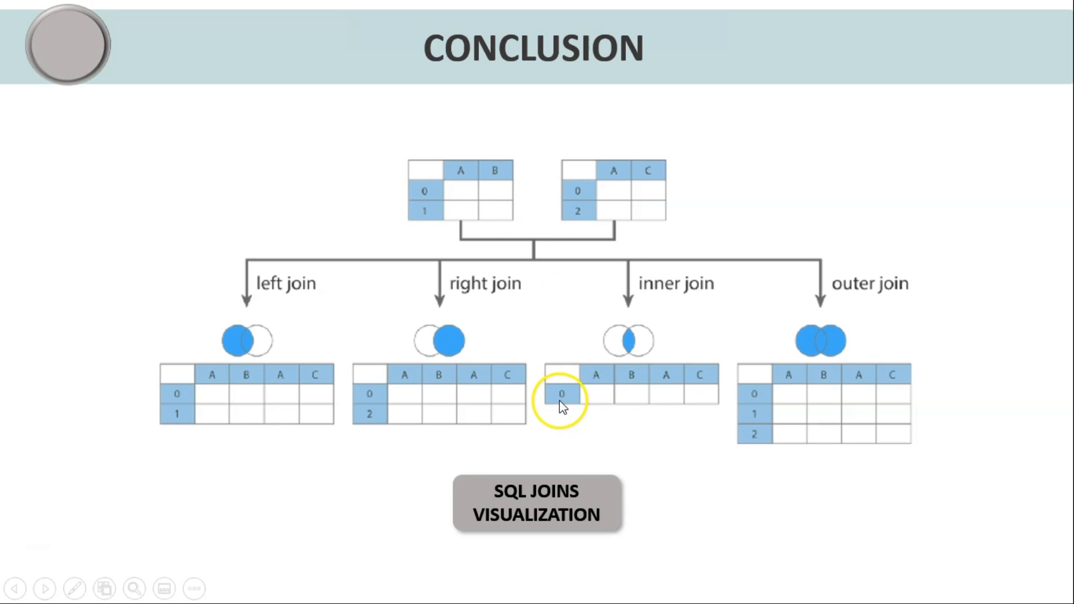
{"action": "mouse_move", "coordinate": [861, 303]}
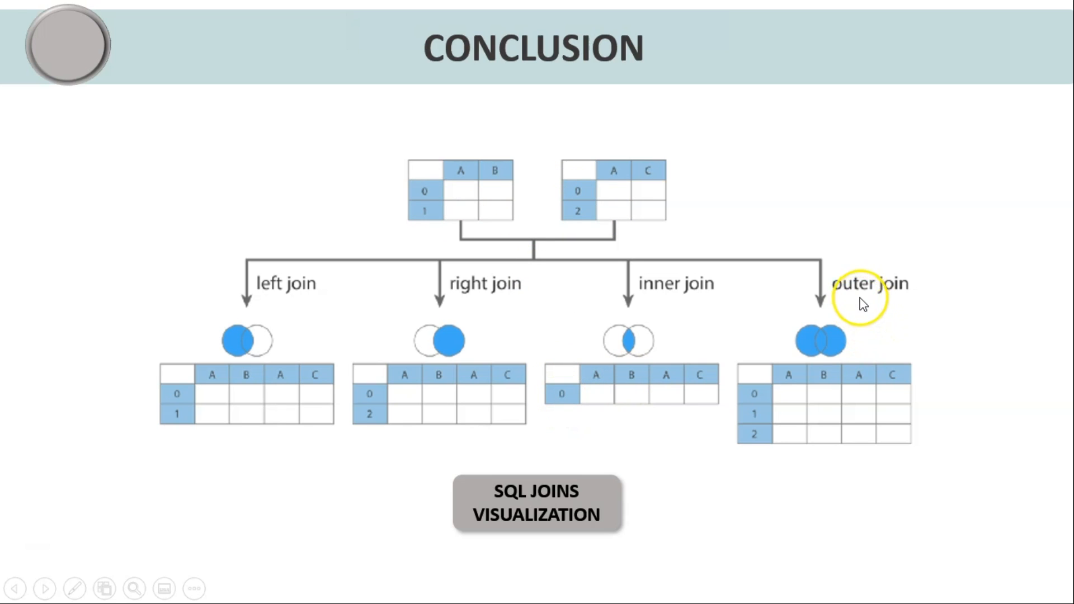
{"action": "mouse_move", "coordinate": [190, 494]}
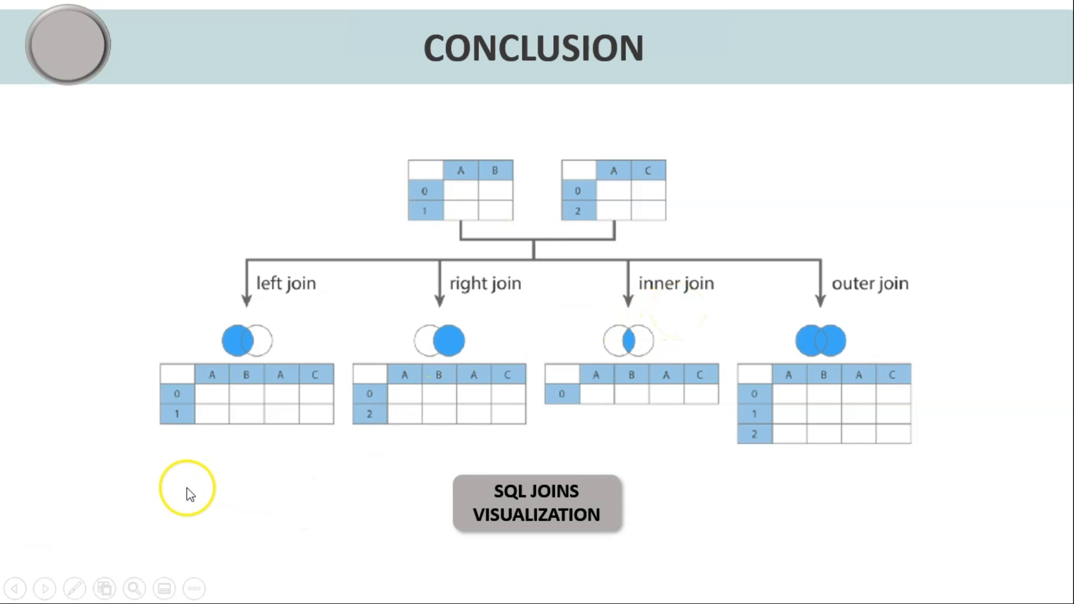